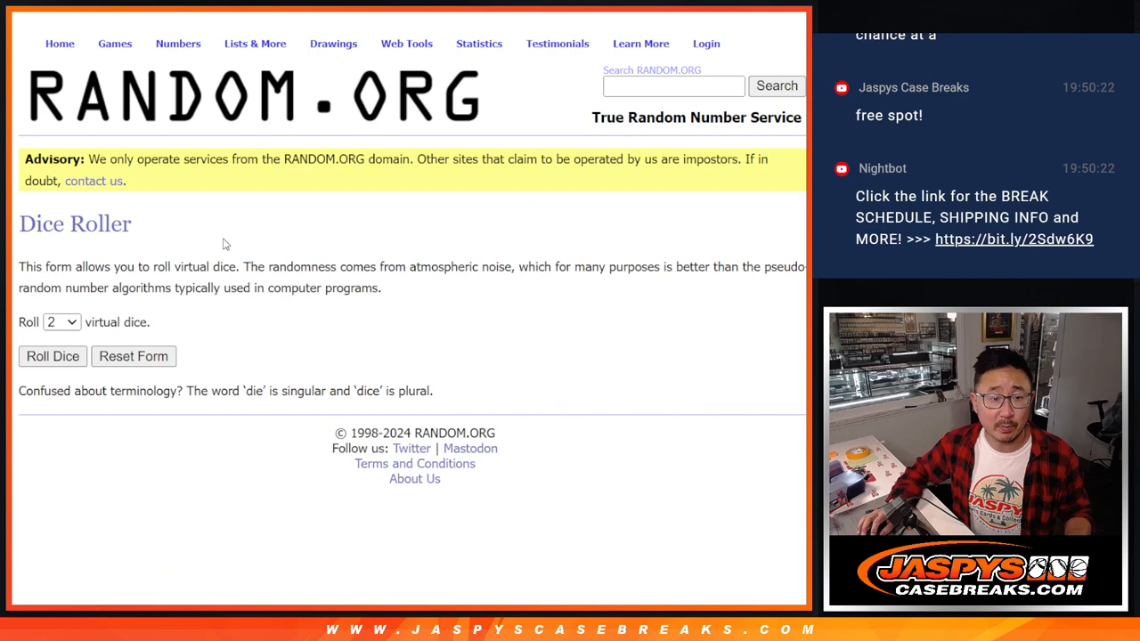
# Open the List Randomizer form holding the four break names, one per line
pyautogui.click(53, 357)
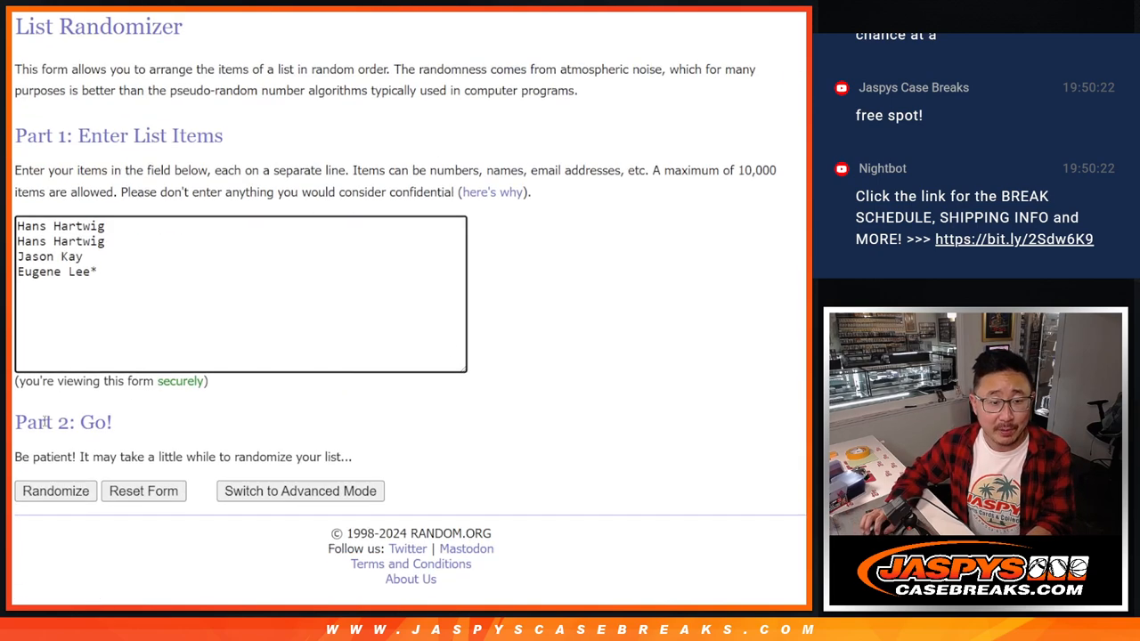
pyautogui.click(55, 491)
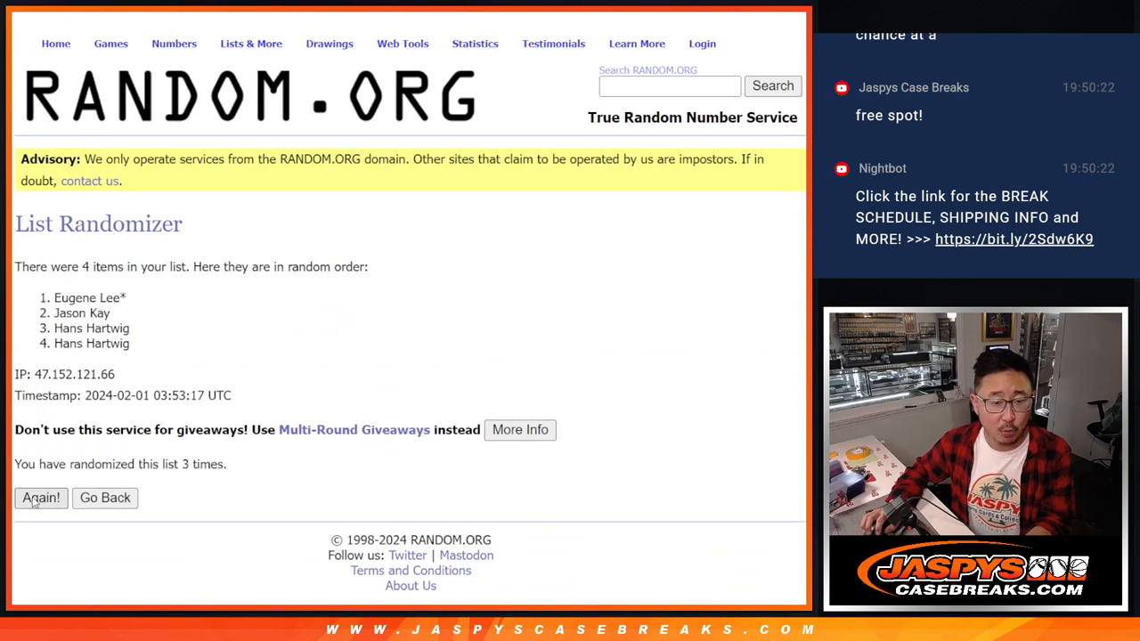
pyautogui.click(40, 498)
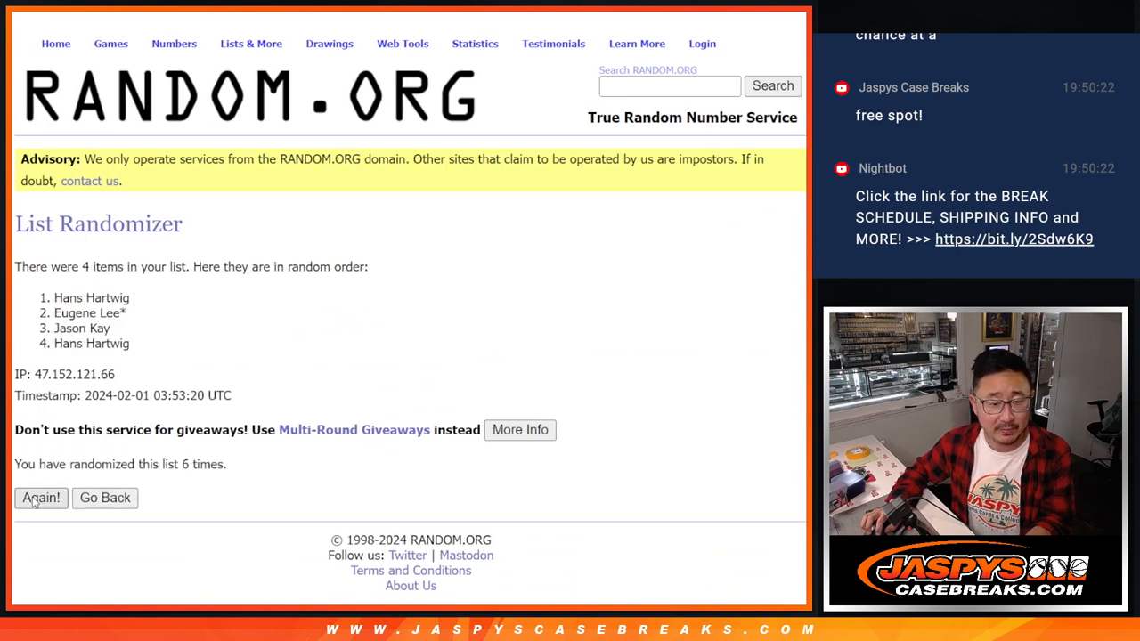
pyautogui.click(40, 498)
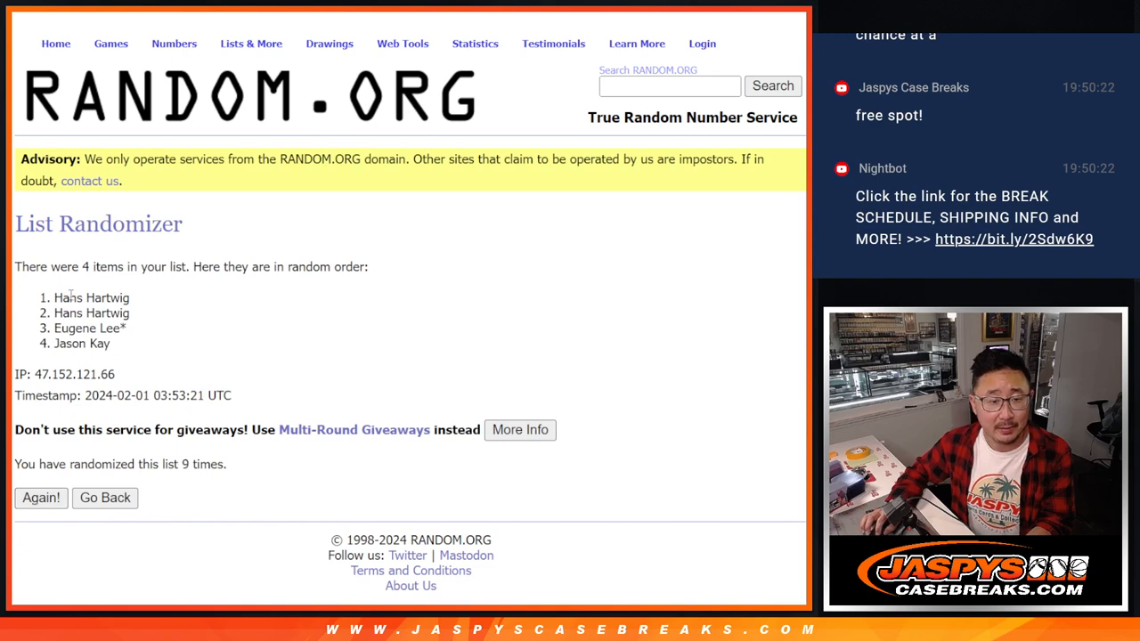
pyautogui.doubleClick(91, 297)
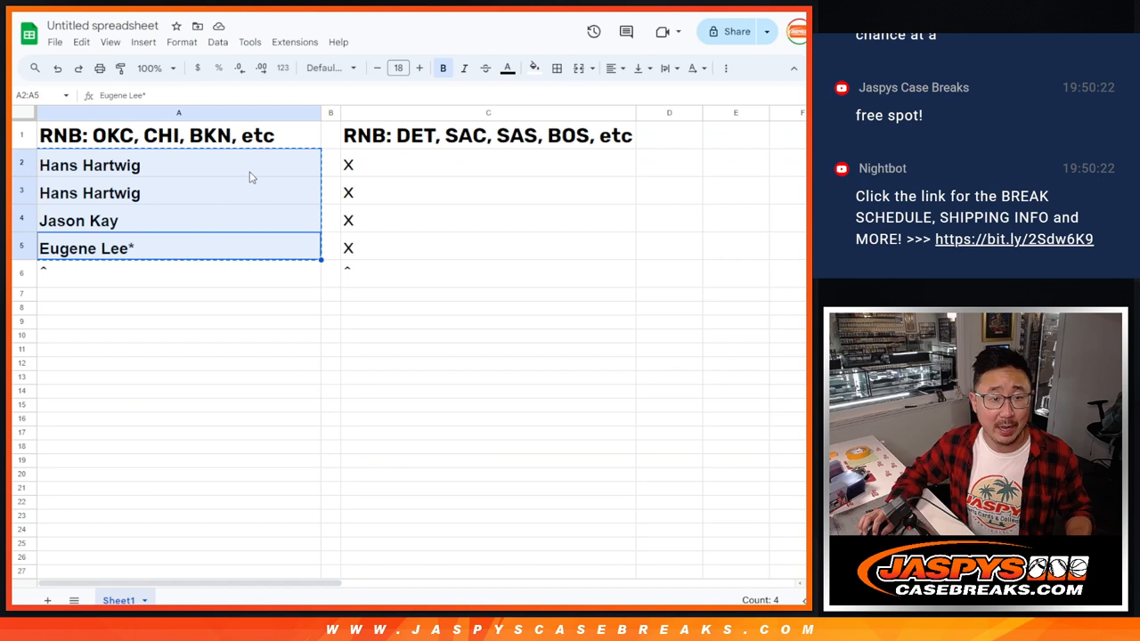
pyautogui.write('Hans Hartwig')
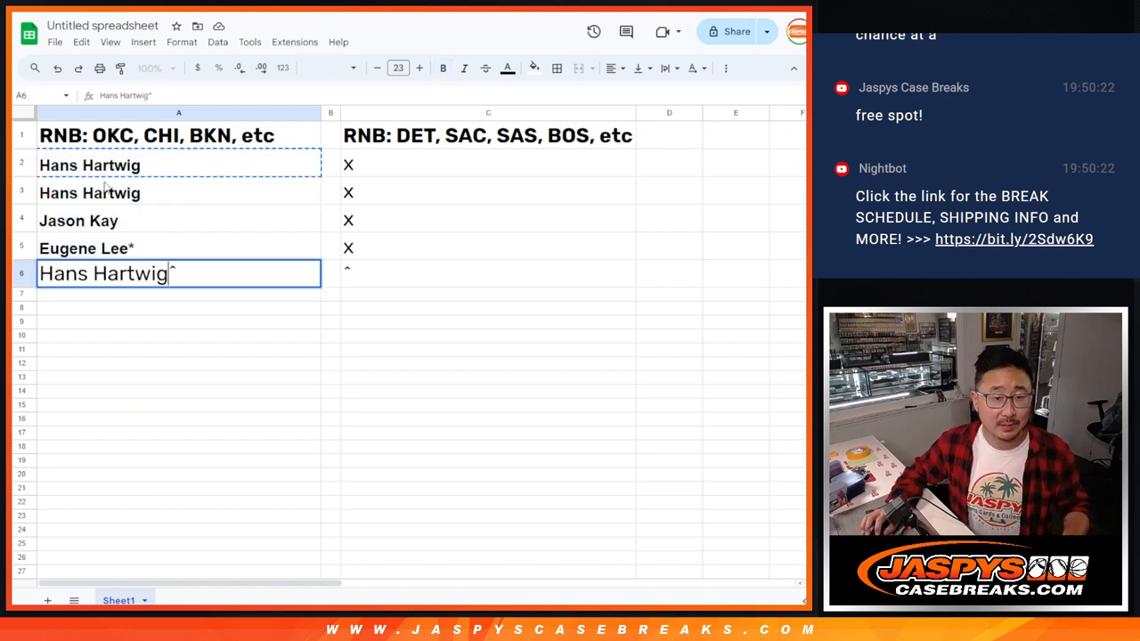